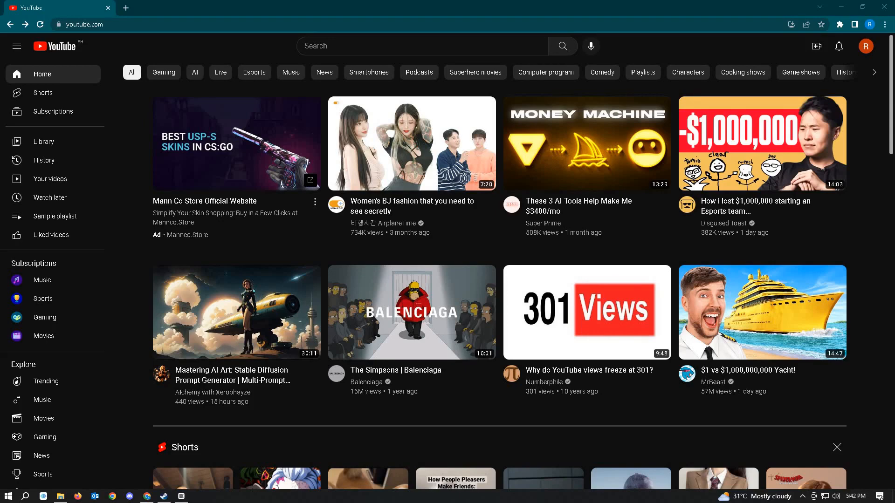
# Step: Go to YouTube Studio for this channel from the account menu
pyautogui.click(865, 47)
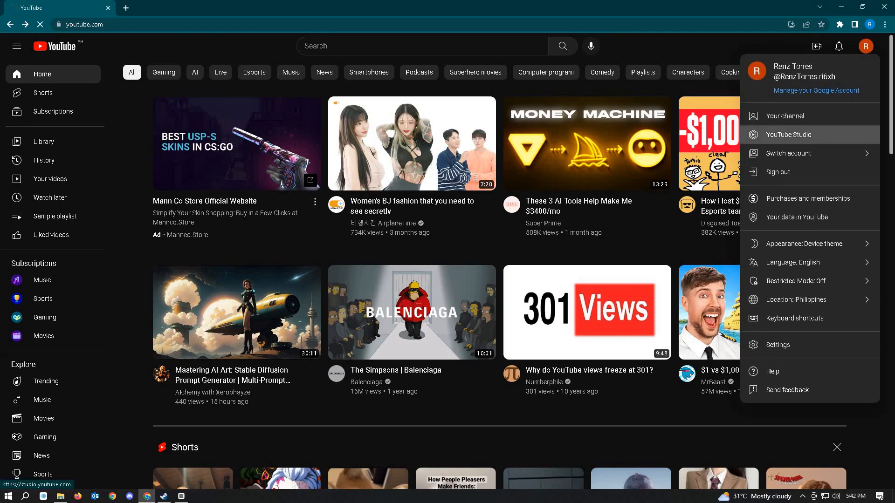
pyautogui.click(788, 134)
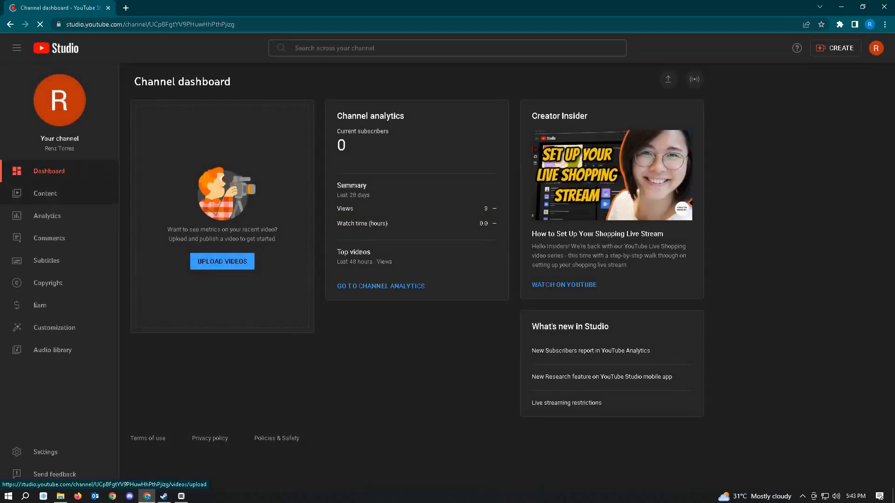
# Step: Show the Content list of uploaded videos and dismiss the video-details tip
pyautogui.click(222, 261)
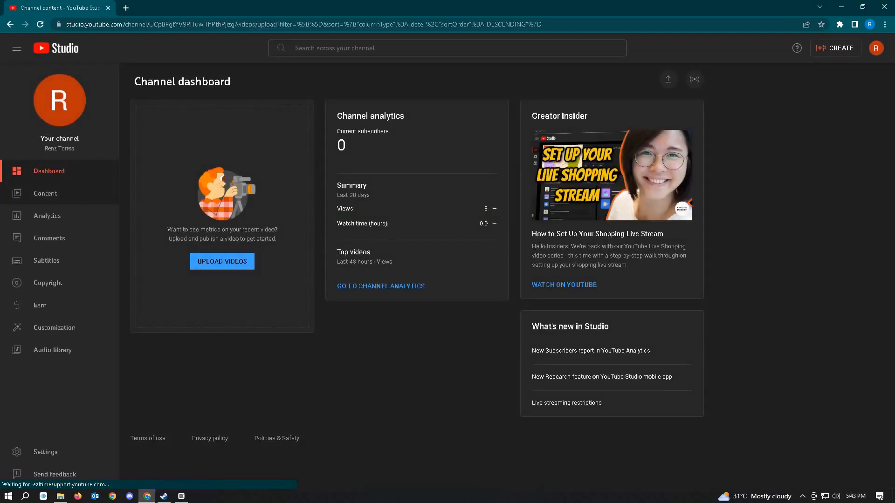
pyautogui.click(44, 194)
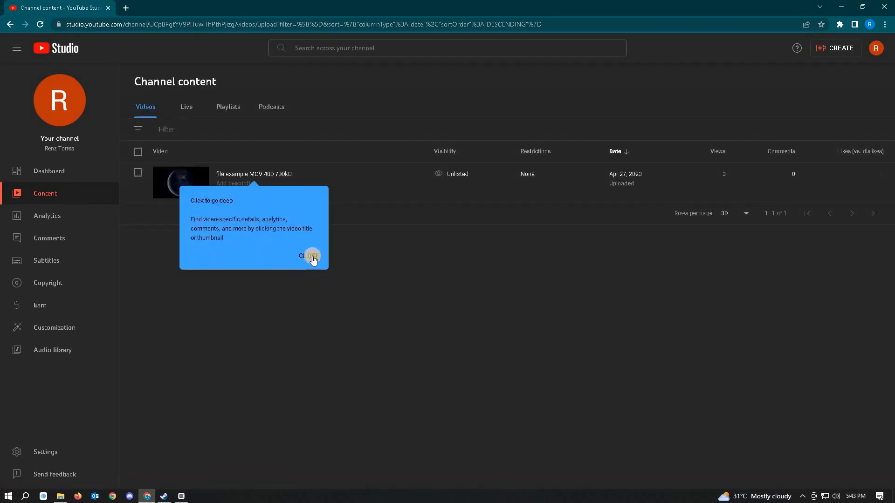
pyautogui.click(310, 255)
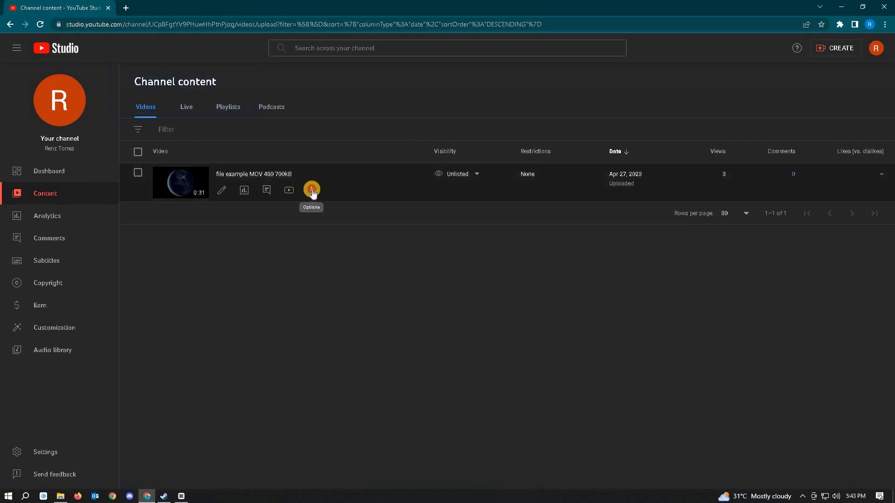
pyautogui.click(312, 190)
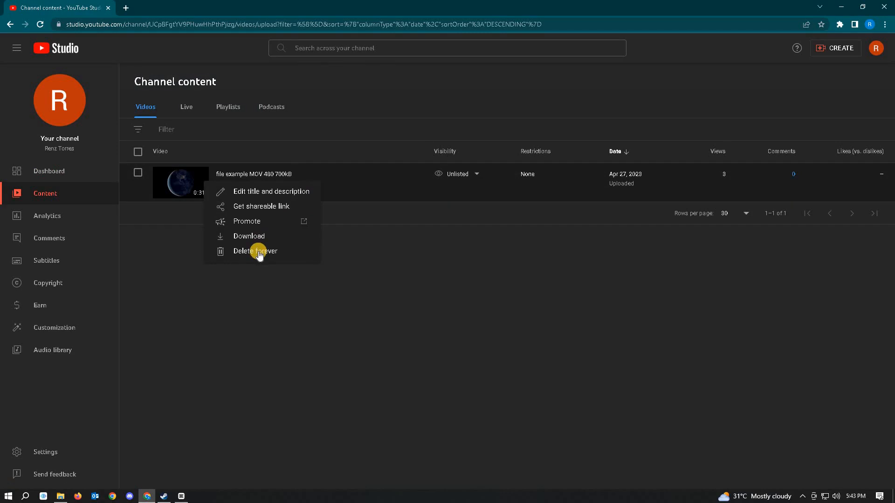
pyautogui.click(255, 252)
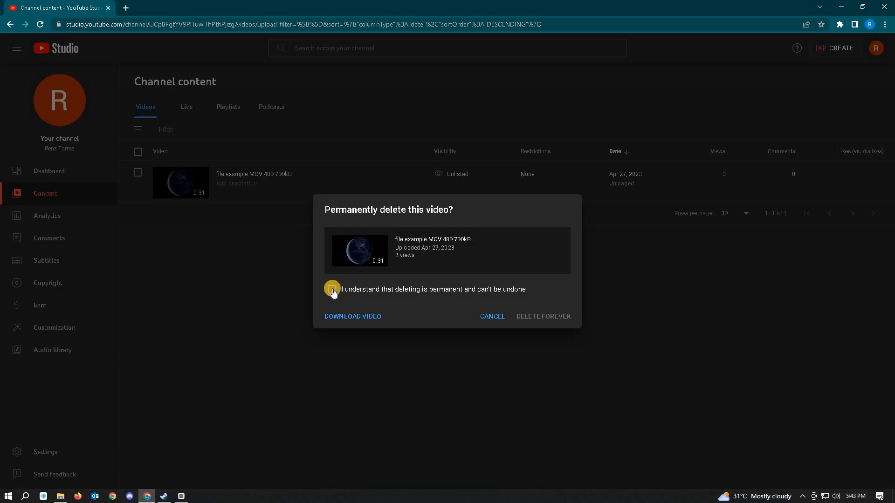
pyautogui.click(331, 288)
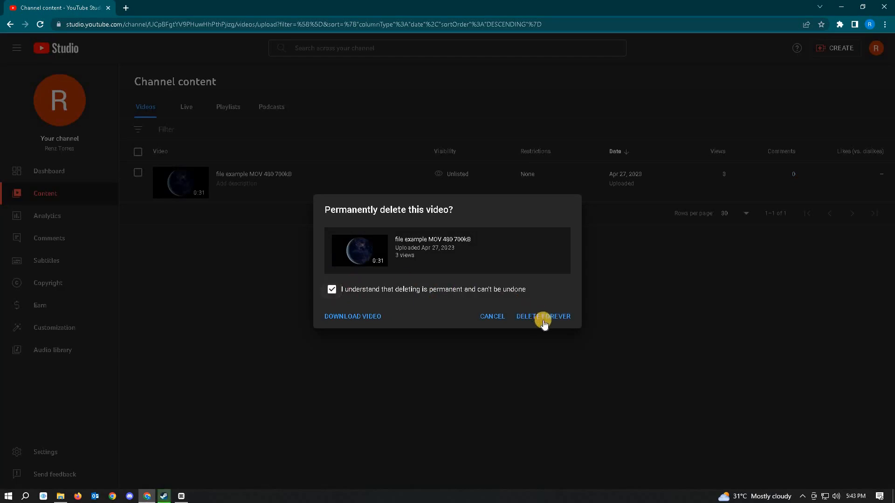
pyautogui.moveTo(567, 333)
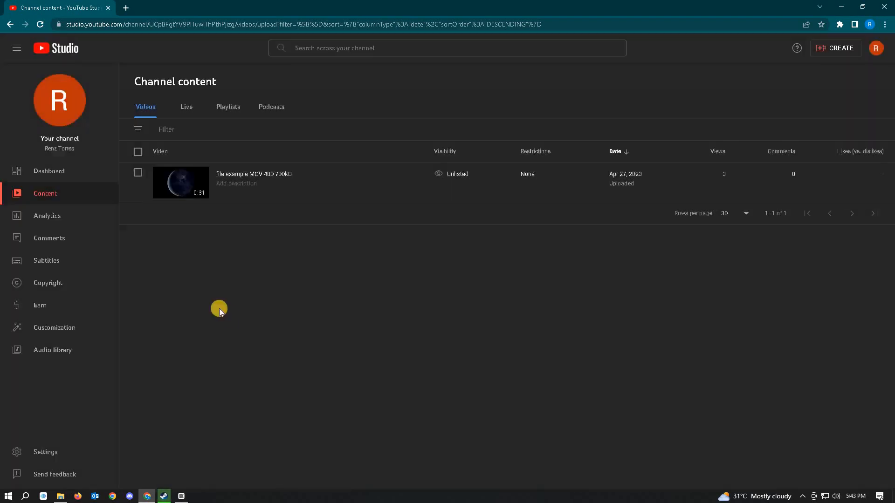
pyautogui.moveTo(196, 272)
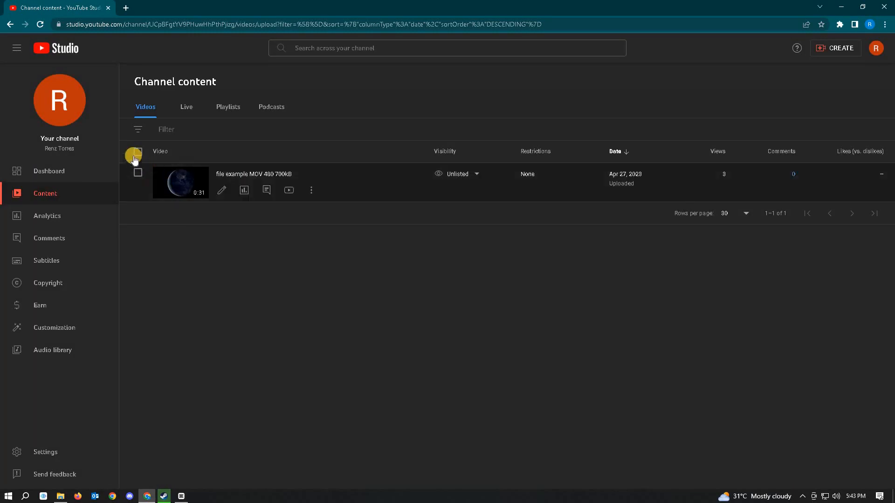
# Step: Select all videos in the list and bring up the bulk Edit field choices
pyautogui.click(138, 172)
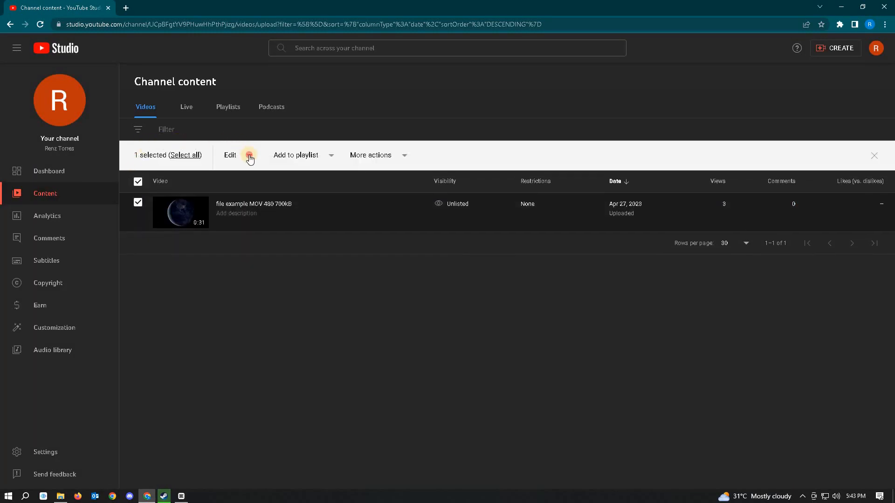
pyautogui.click(229, 155)
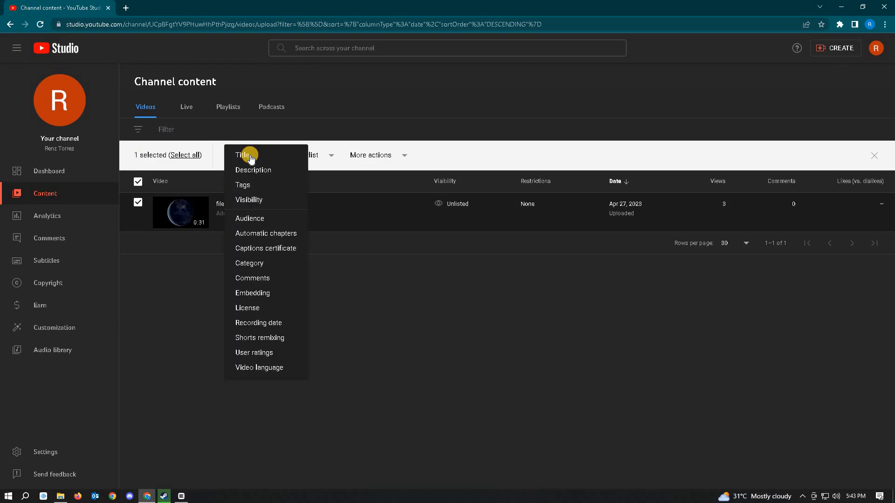
pyautogui.moveTo(295, 171)
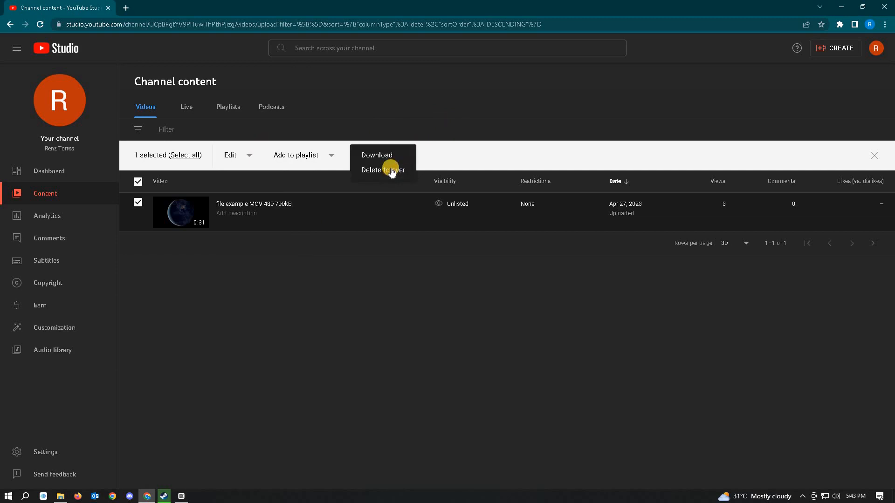
pyautogui.moveTo(460, 318)
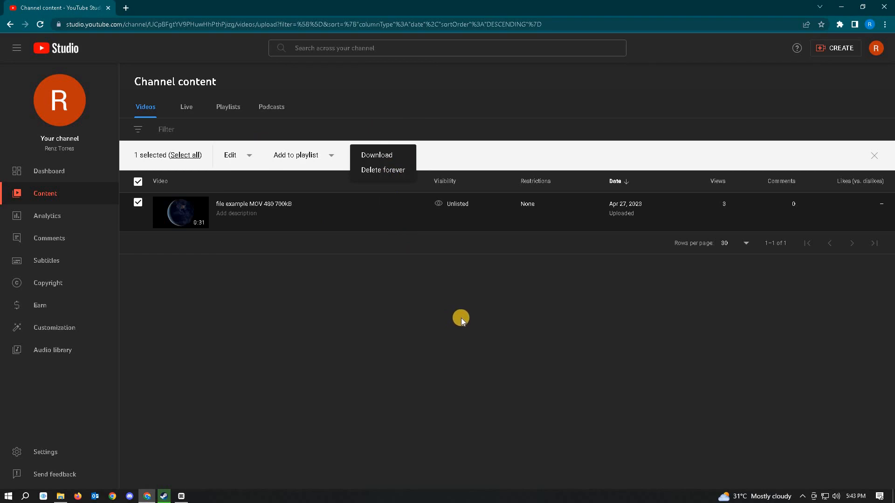
pyautogui.click(371, 154)
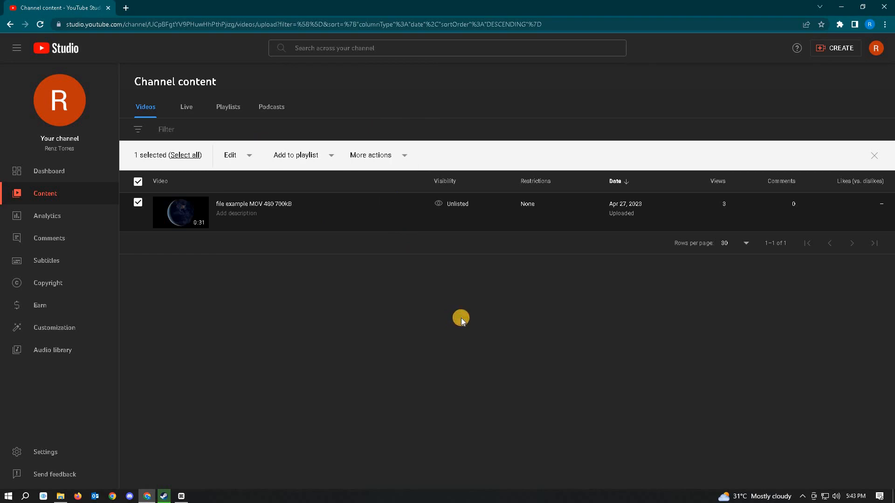